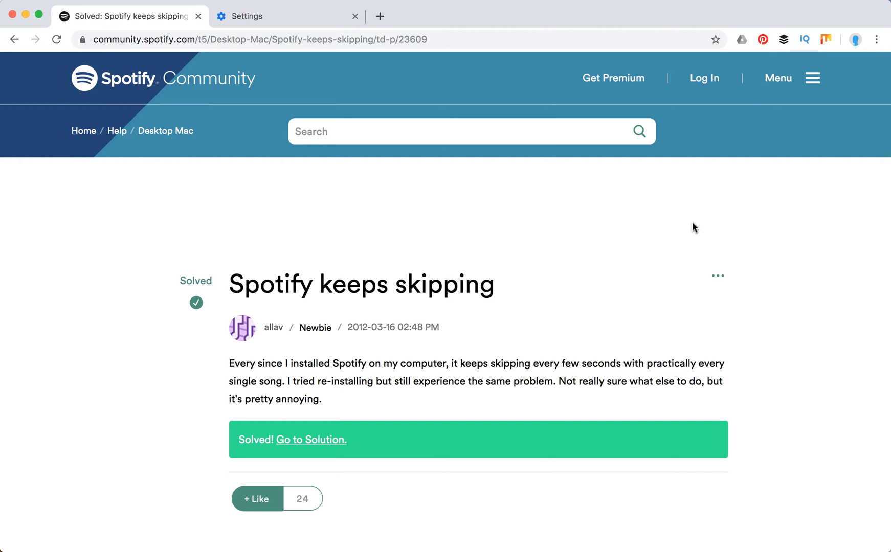
pyautogui.moveTo(257, 270)
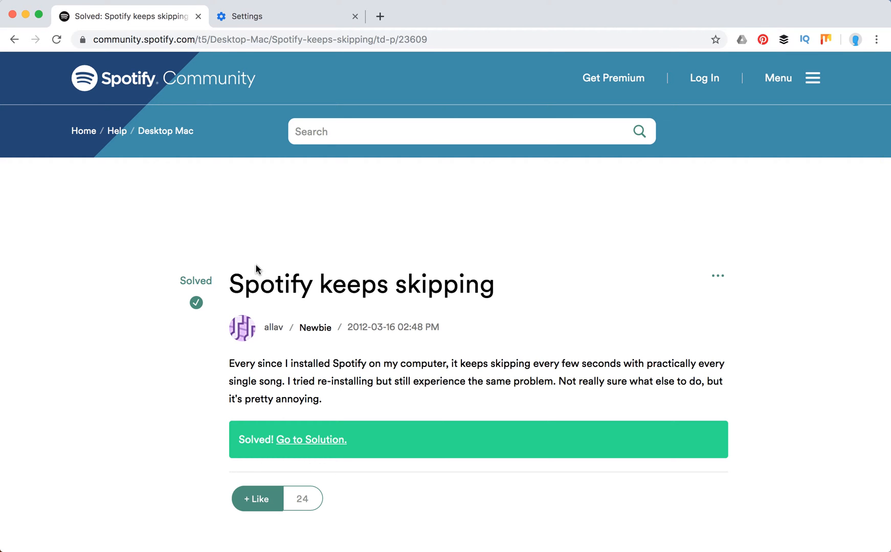
# Scroll to the 'SOLVED IT!' reply listing the Spotify Storage cache paths for Windows, OS X and Linux.
pyautogui.scroll(-3)
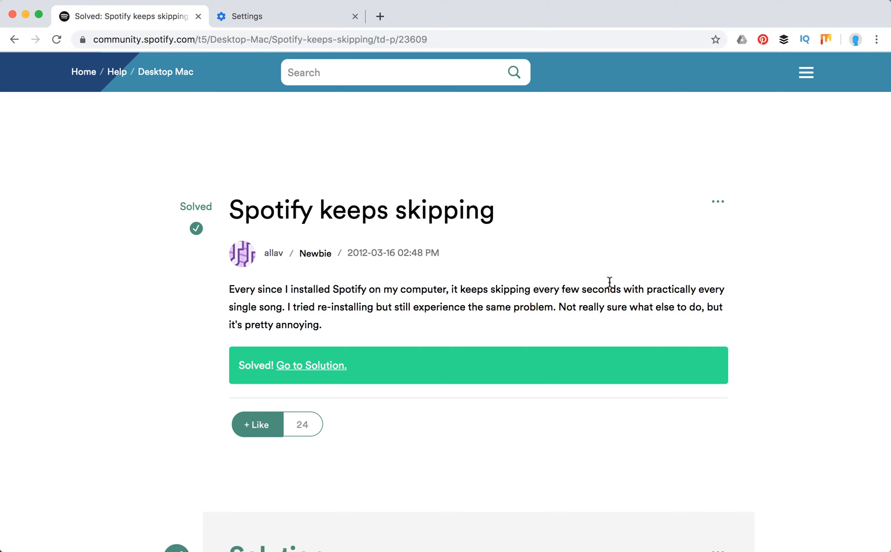
pyautogui.scroll(-3)
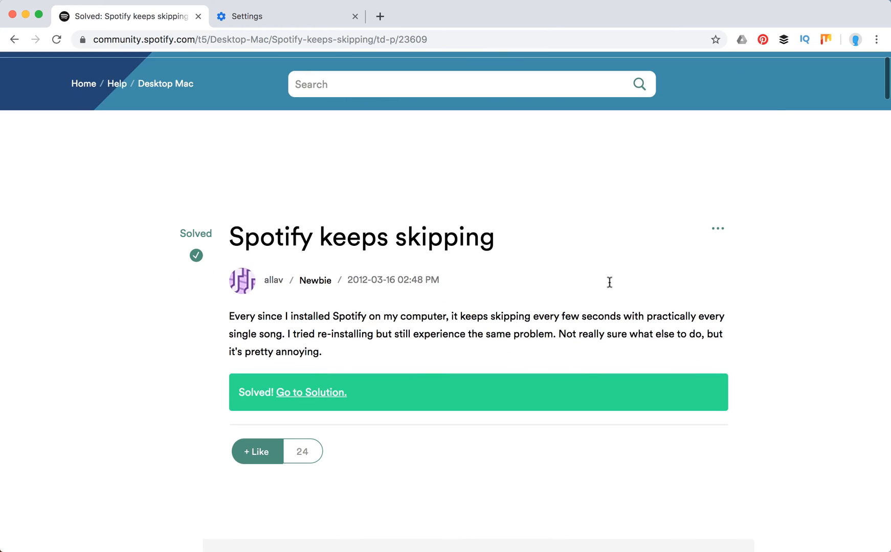
pyautogui.click(310, 392)
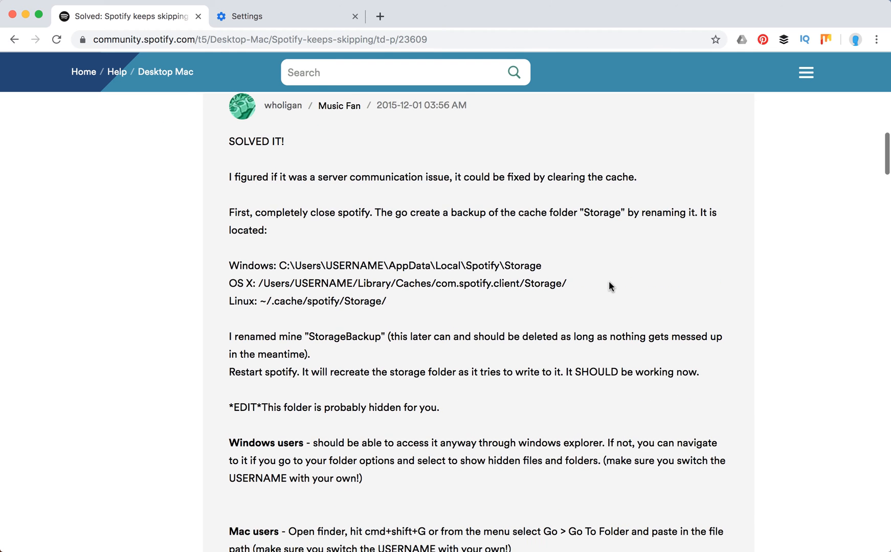
pyautogui.scroll(-3)
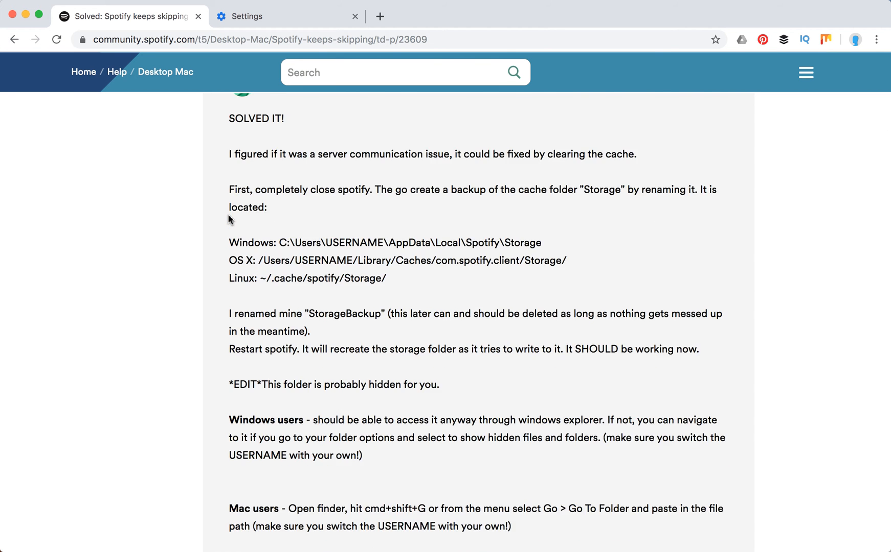
pyautogui.scroll(-3)
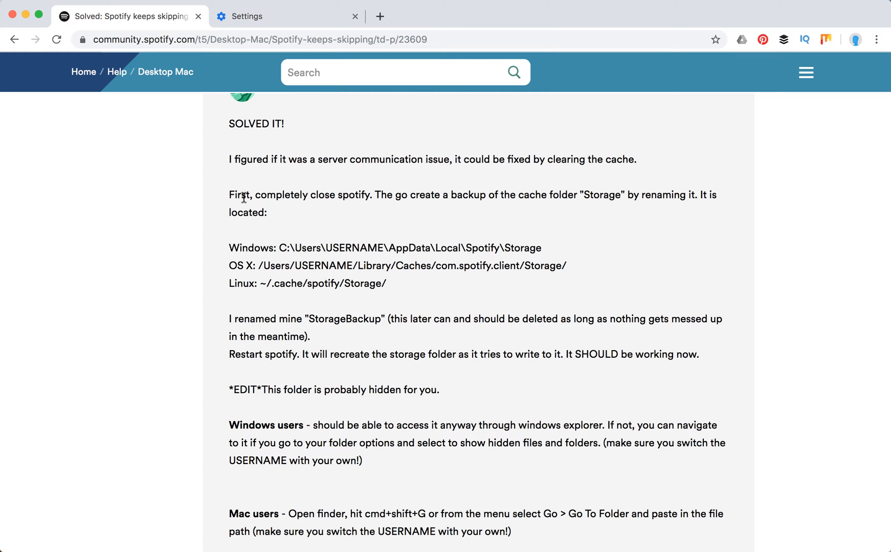
pyautogui.moveTo(245, 195); pyautogui.dragTo(393, 195)
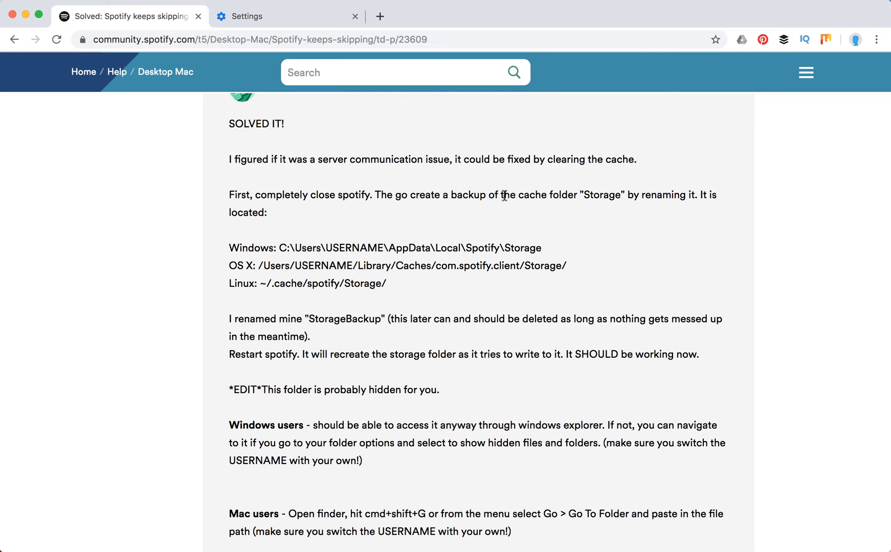
pyautogui.moveTo(582, 197)
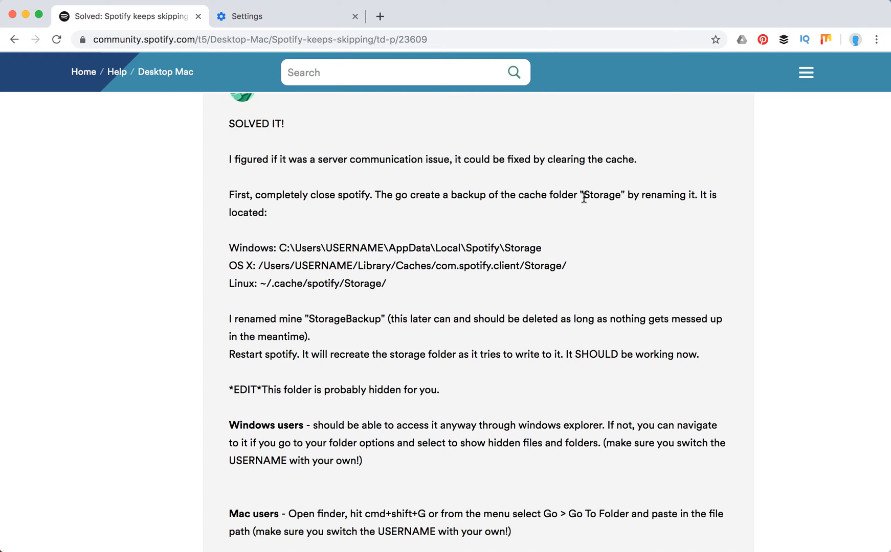
pyautogui.moveTo(229, 248)
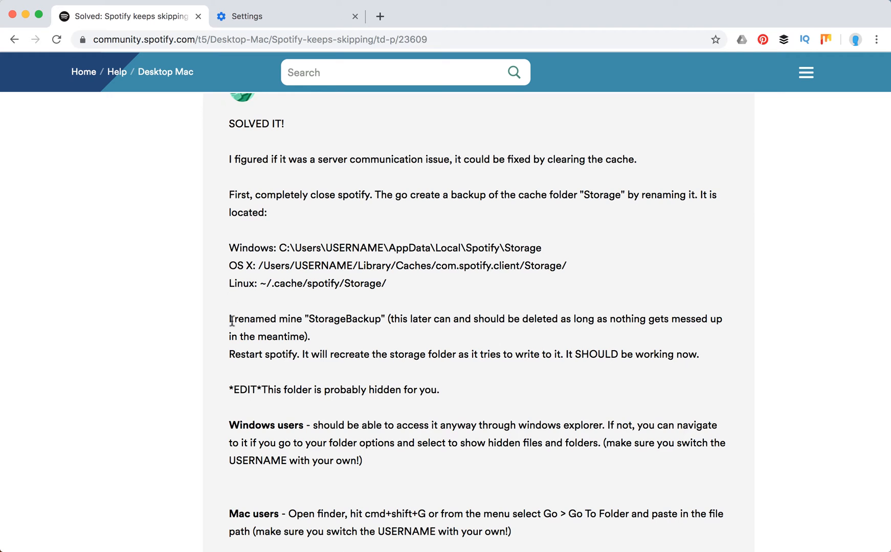
pyautogui.scroll(-3)
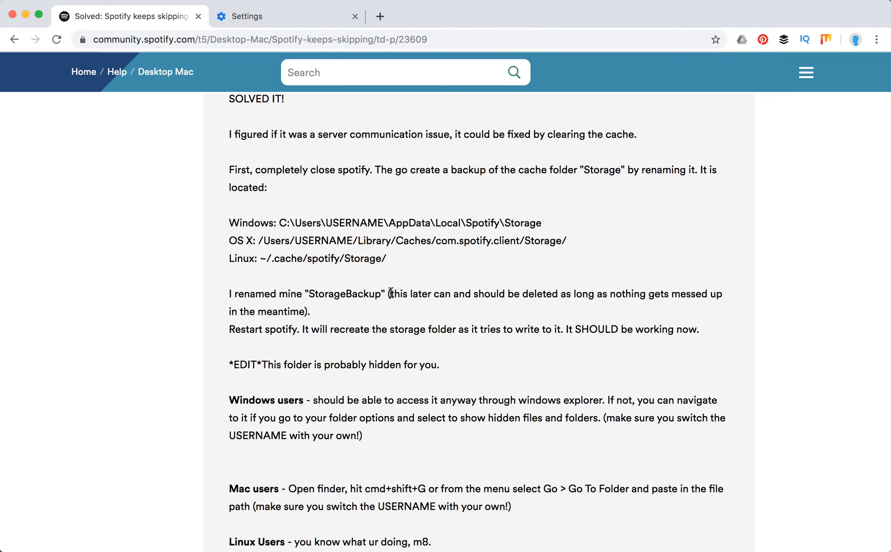
pyautogui.moveTo(415, 290)
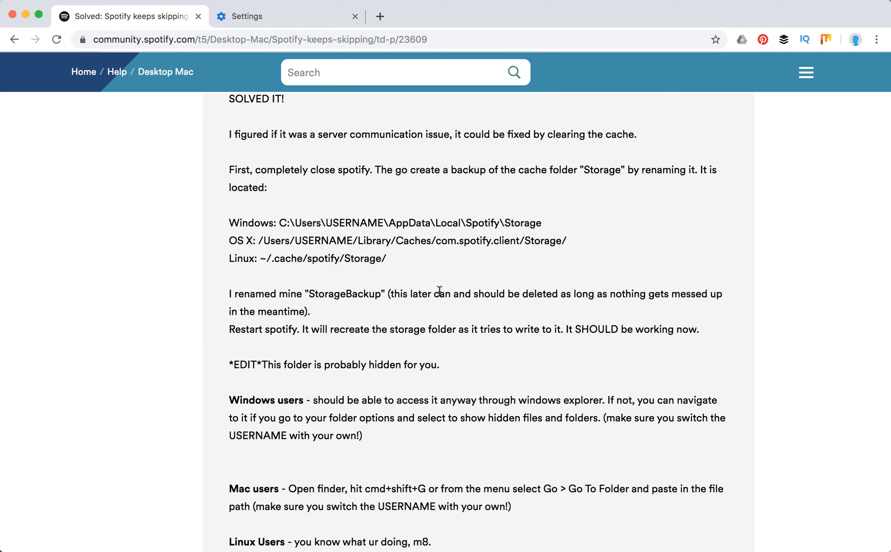
pyautogui.moveTo(285, 326)
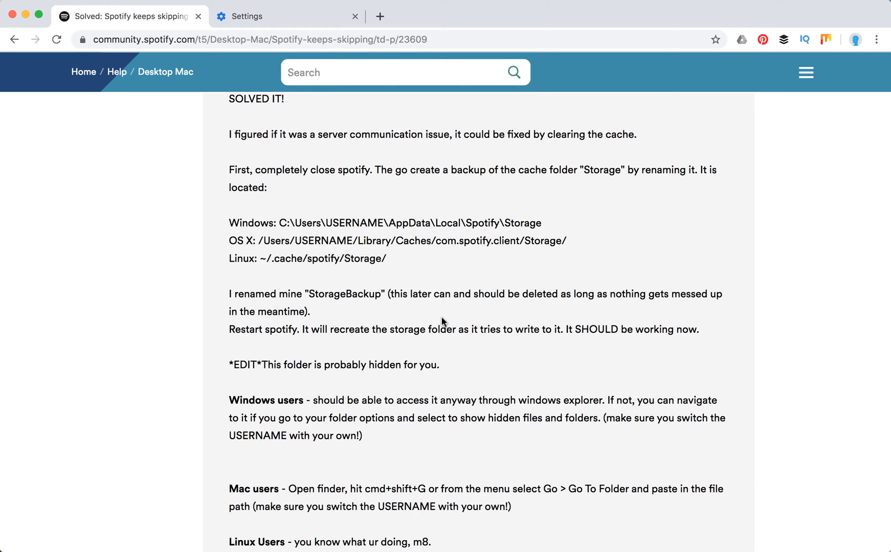
pyautogui.moveTo(837, 356)
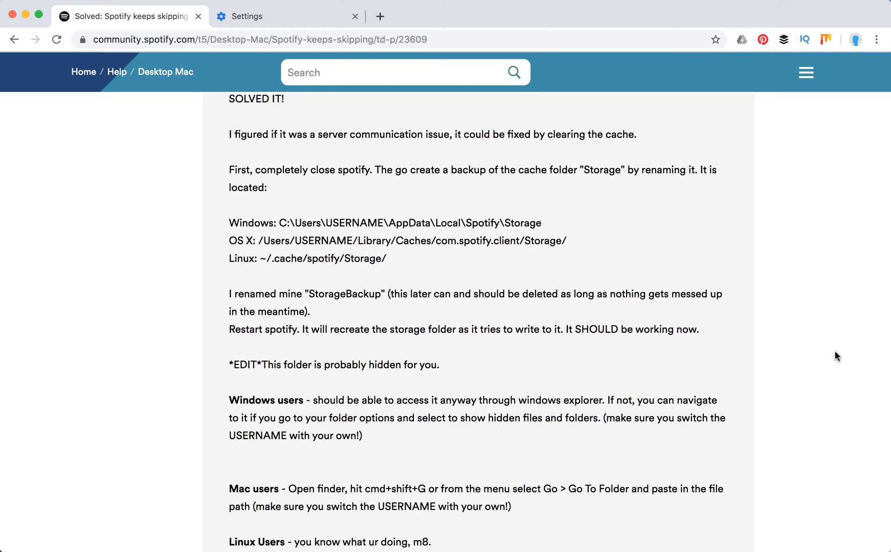
pyautogui.moveTo(533, 355)
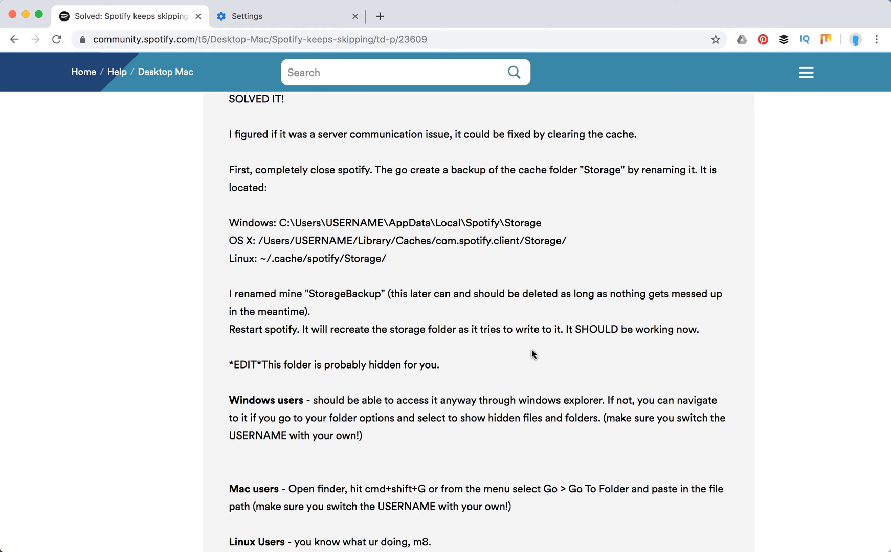
pyautogui.moveTo(531, 354)
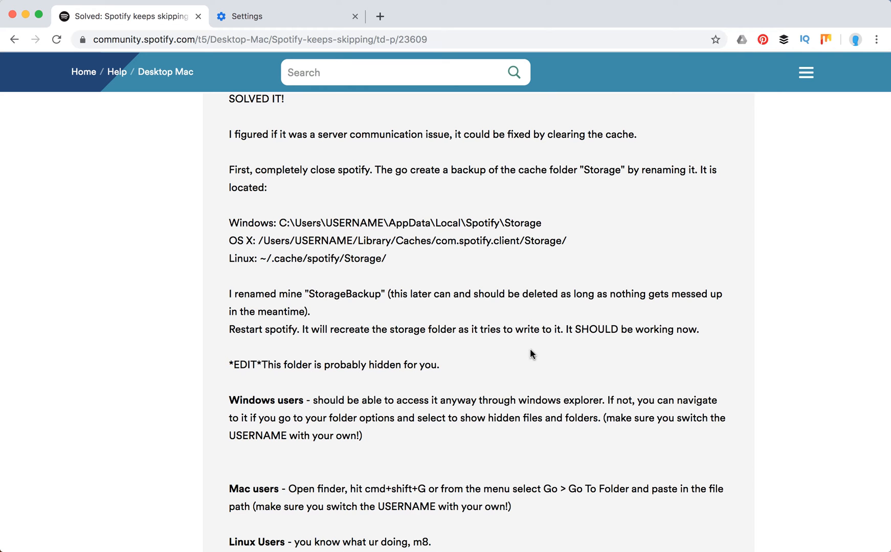
# Scroll to the StorageBackup rename paragraph and the hidden-folder notes for Windows, Mac and Linux users.
pyautogui.scroll(-3)
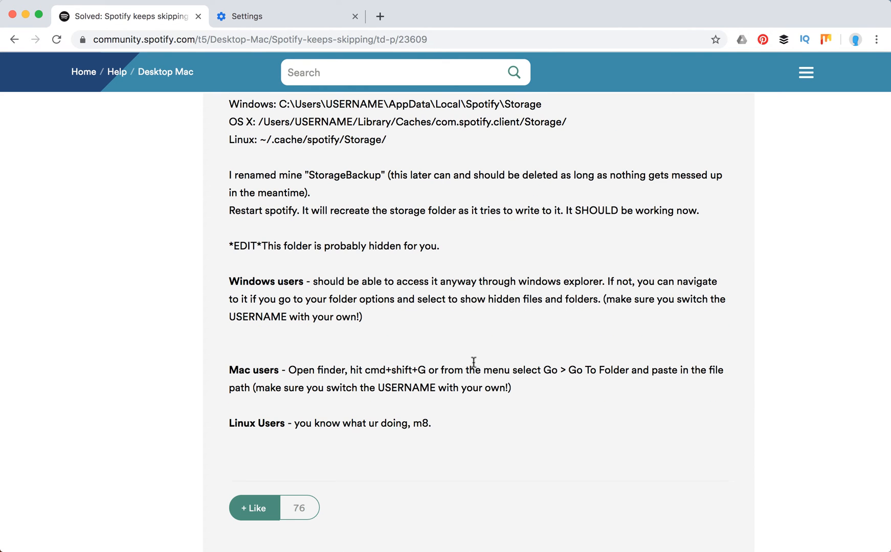
pyautogui.moveTo(318, 246)
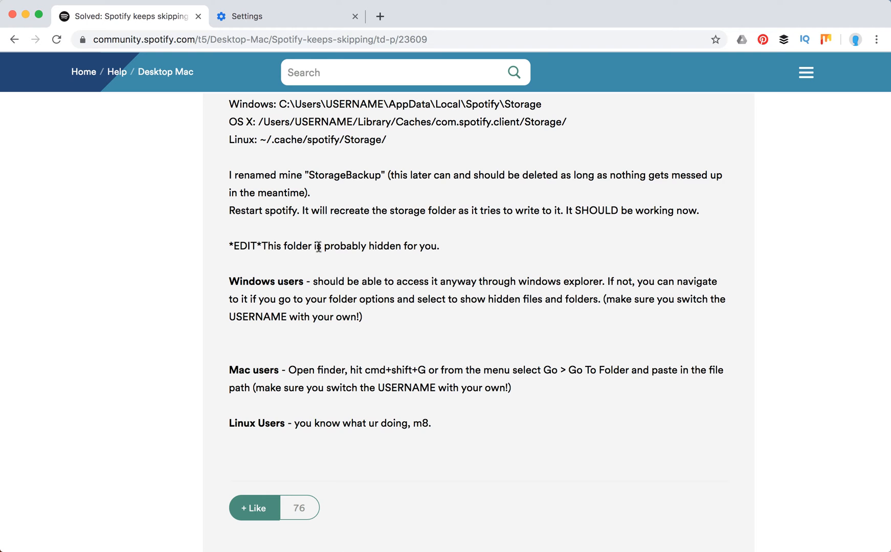
pyautogui.moveTo(312, 287)
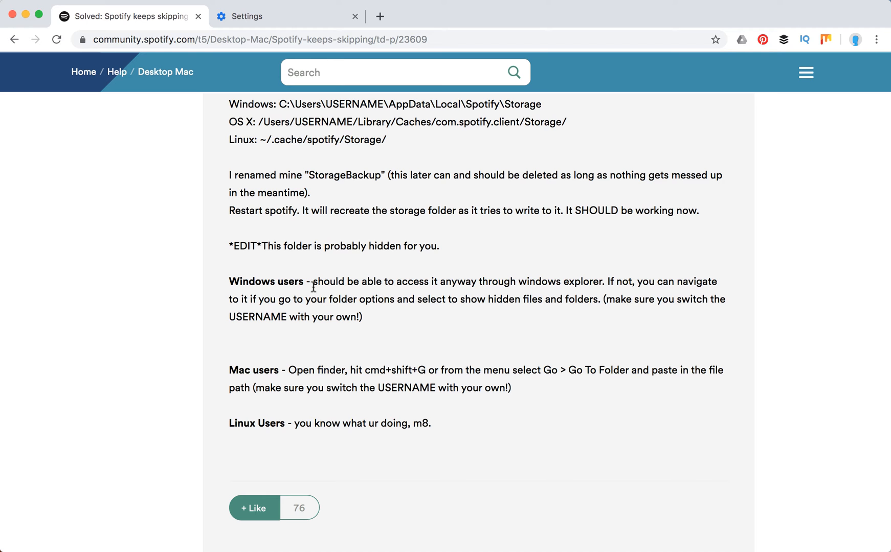
pyautogui.moveTo(315, 338)
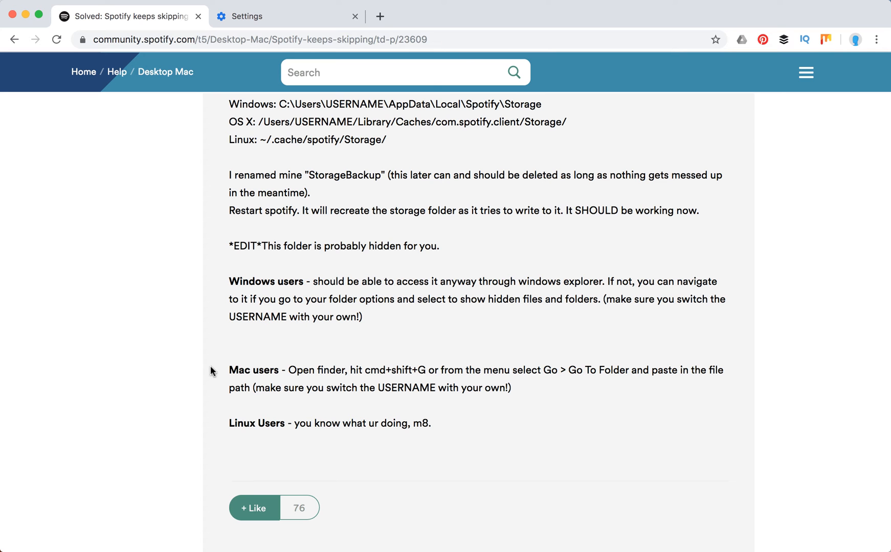
pyautogui.moveTo(528, 383)
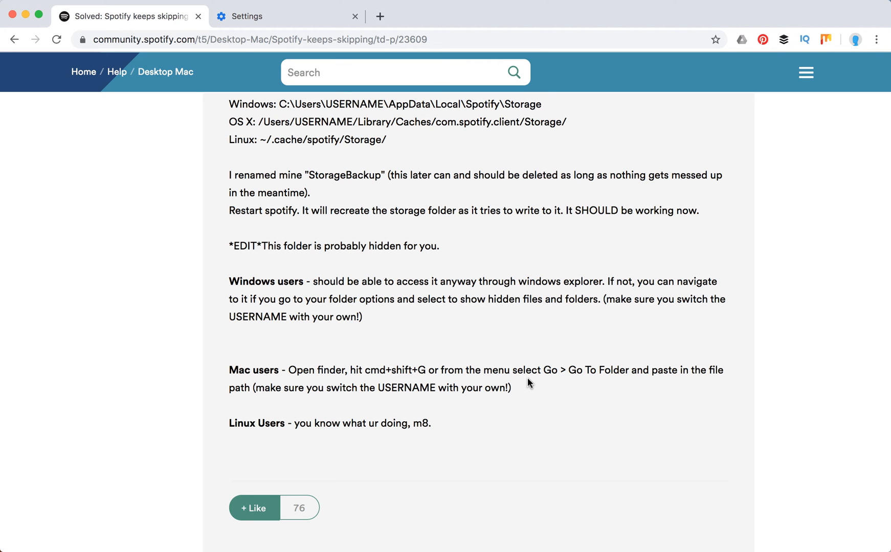
pyautogui.scroll(-3)
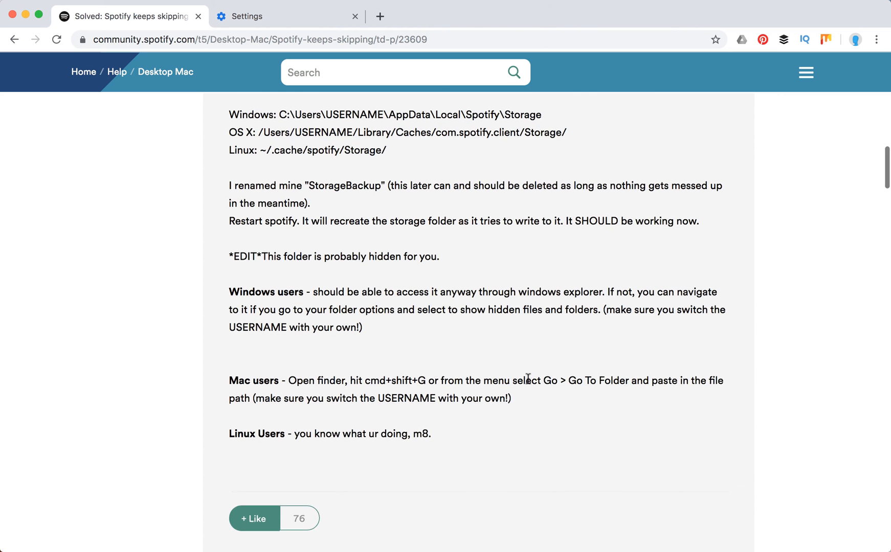
pyautogui.scroll(-3)
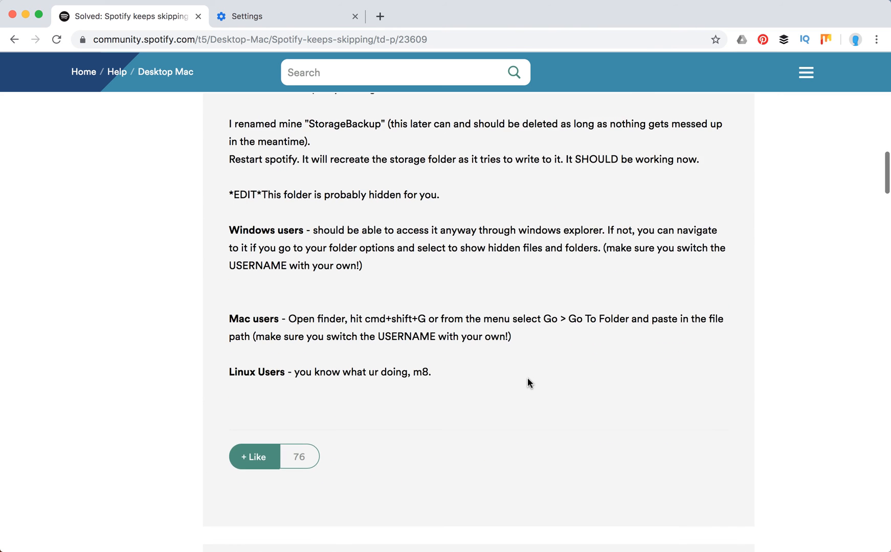
# Scroll past the short Solution posts to the reply about unchecking Enable Hardware Acceleration.
pyautogui.scroll(-3)
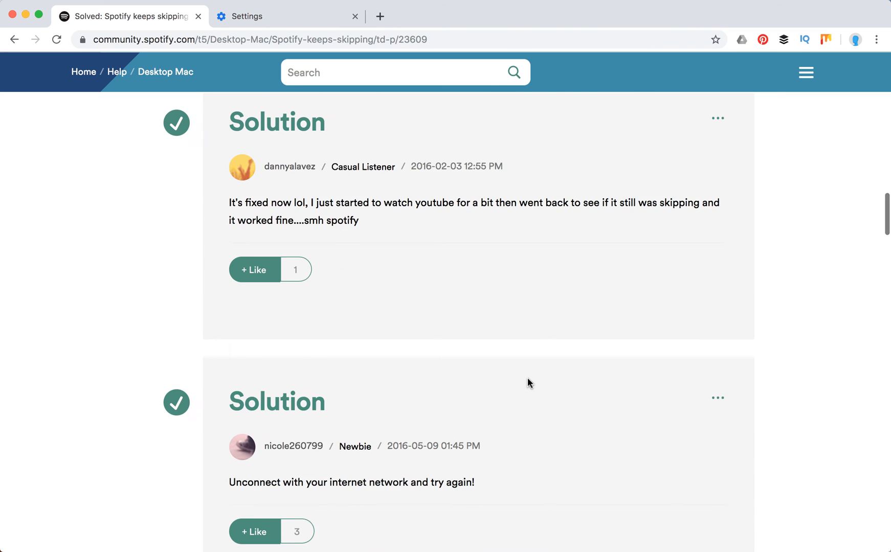
pyautogui.scroll(-3)
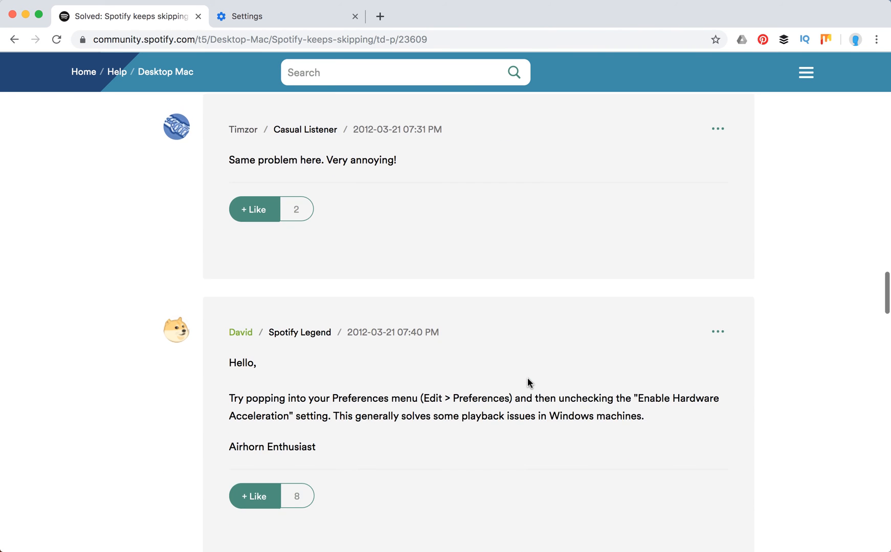
pyautogui.scroll(-3)
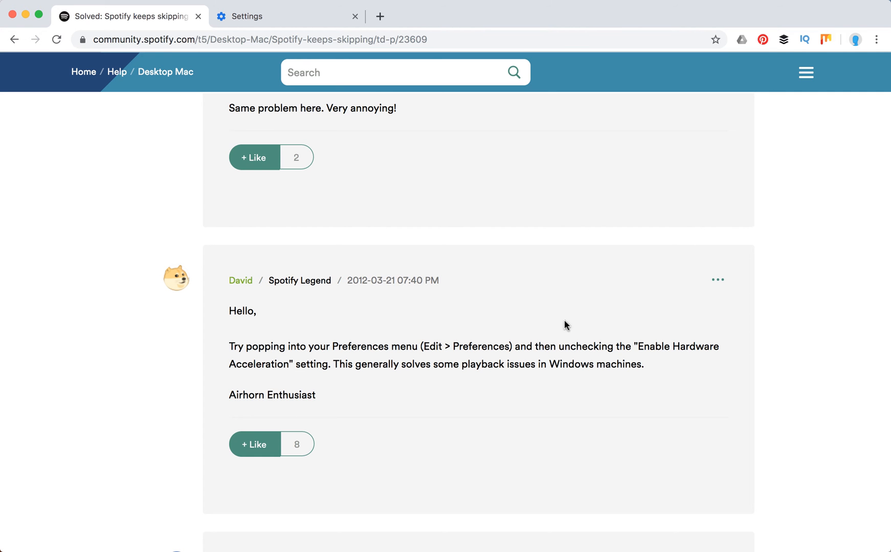
pyautogui.moveTo(675, 346)
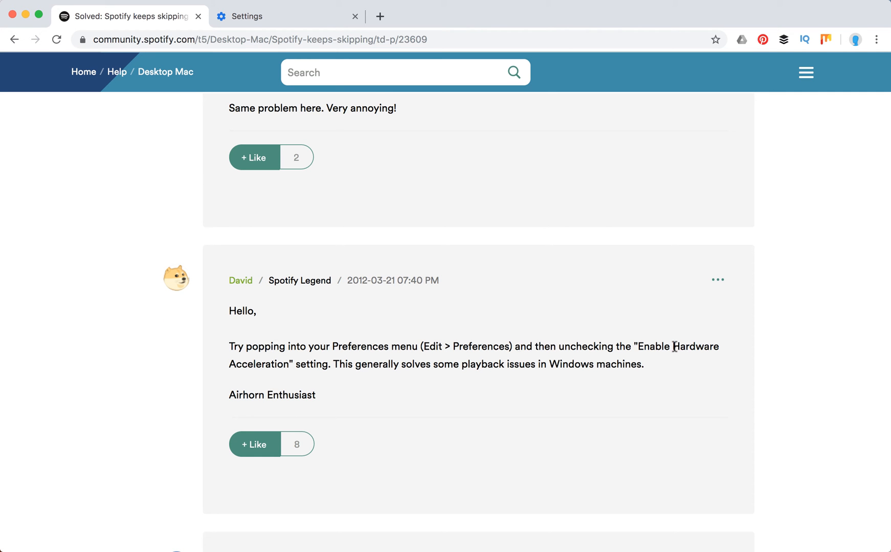
pyautogui.moveTo(277, 360)
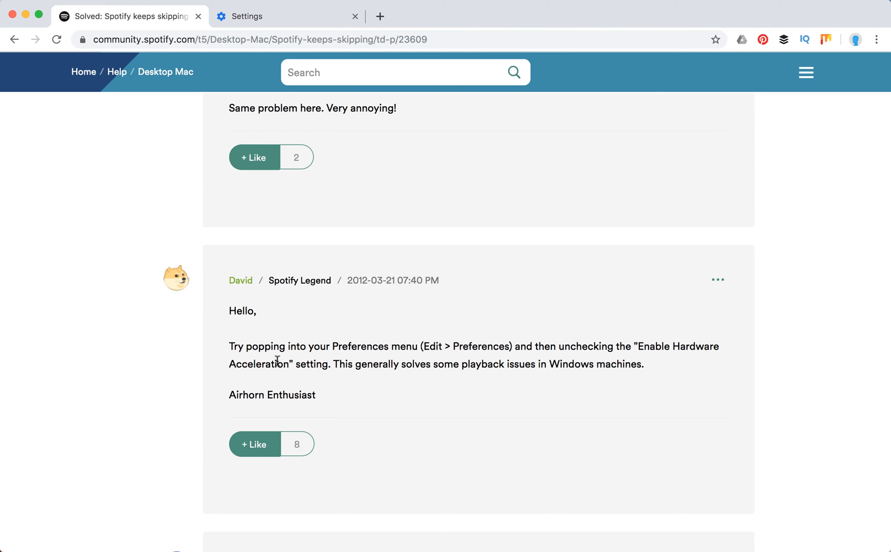
pyautogui.moveTo(392, 370)
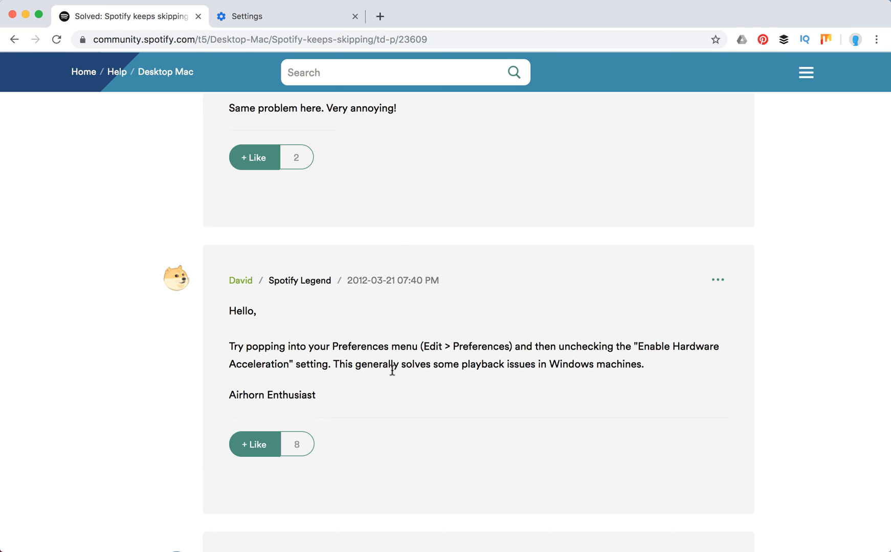
pyautogui.moveTo(565, 360)
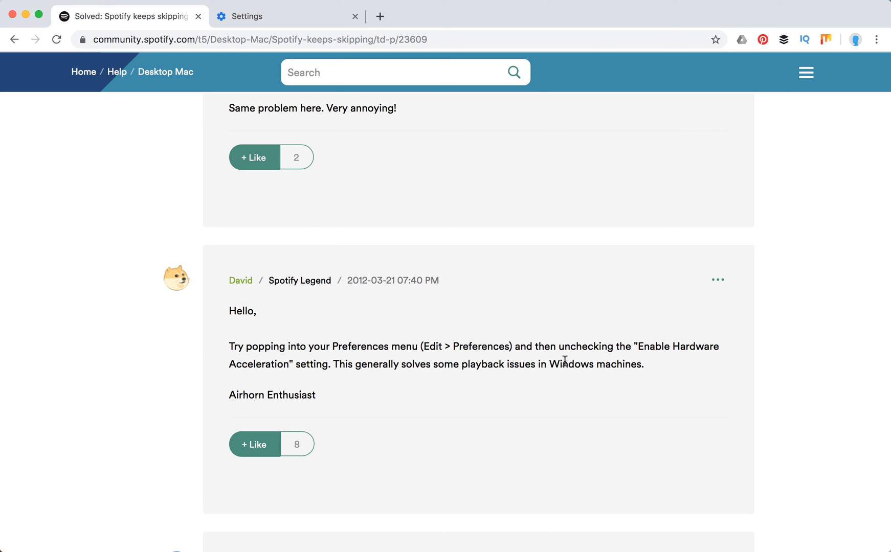
pyautogui.moveTo(644, 346)
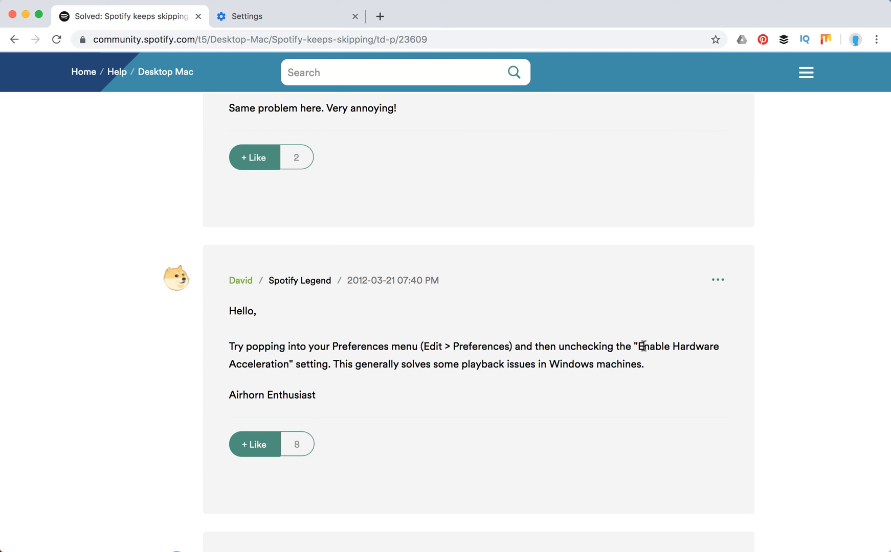
pyautogui.moveTo(406, 338)
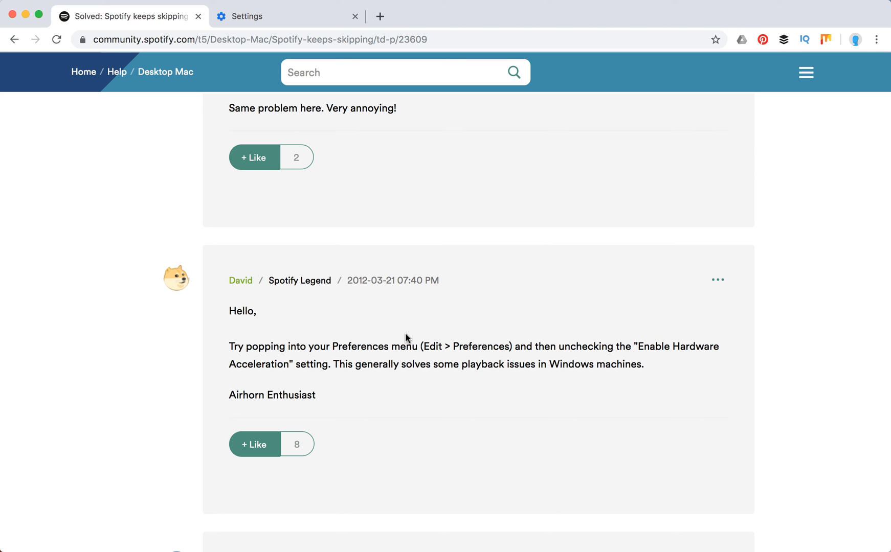
# Skim the later replies, including the iTunes and headset-driver suggestions, down the thread.
pyautogui.scroll(-3)
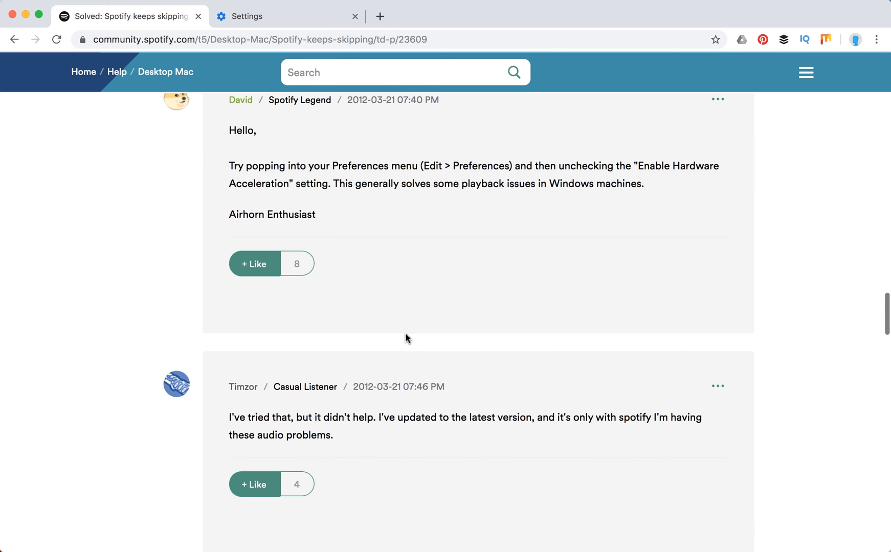
pyautogui.scroll(-3)
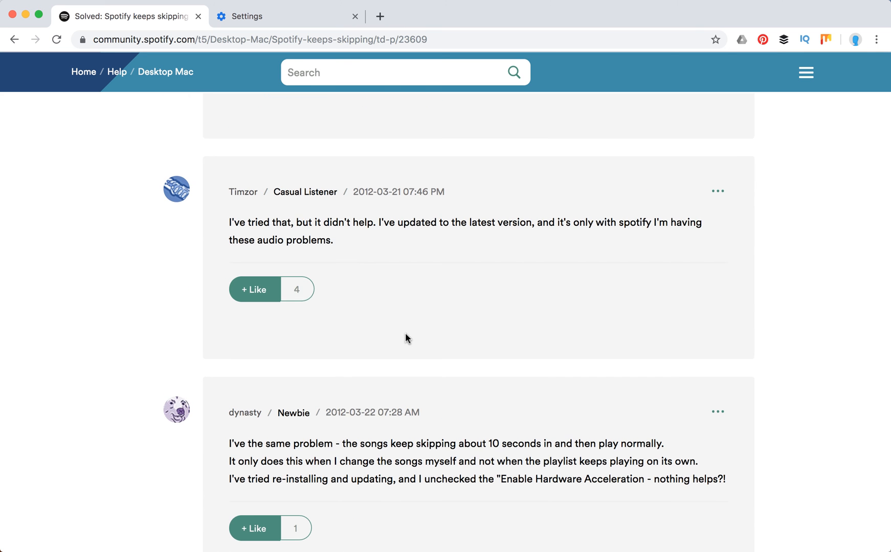
pyautogui.scroll(-3)
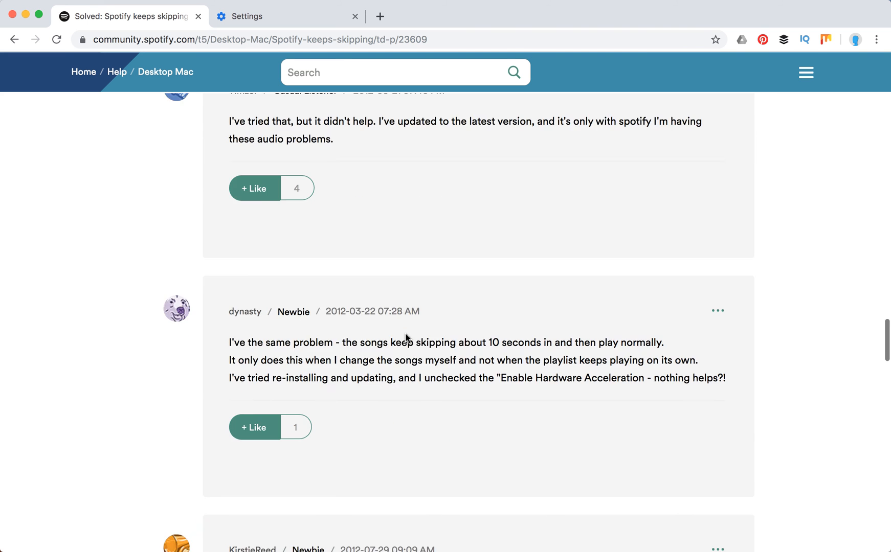
pyautogui.scroll(-3)
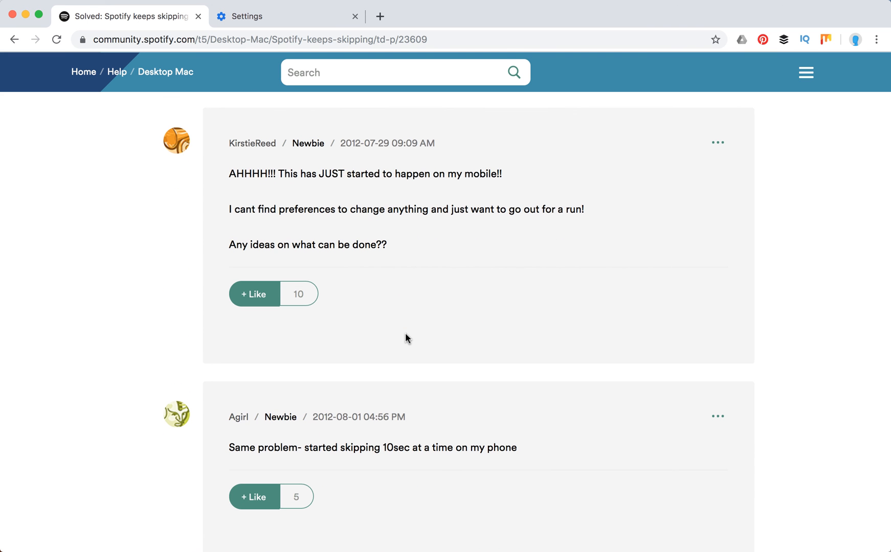
pyautogui.scroll(-3)
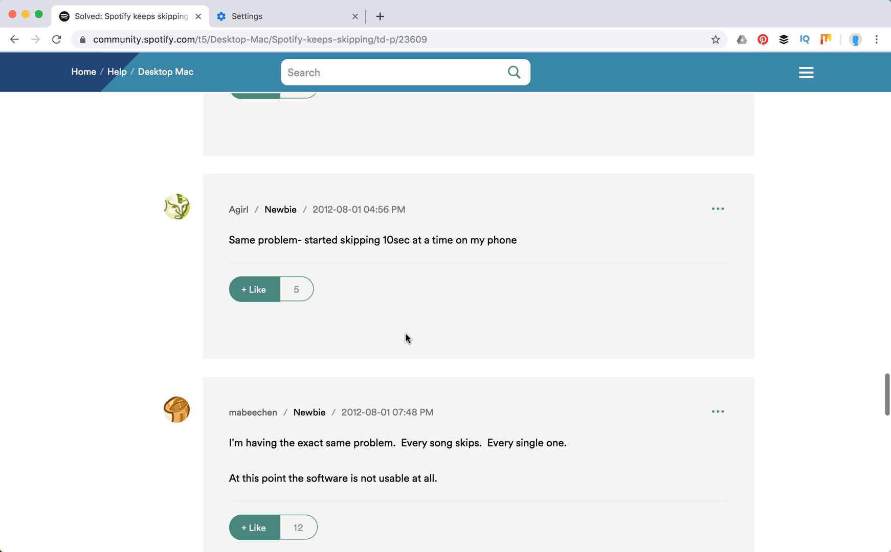
pyautogui.scroll(-3)
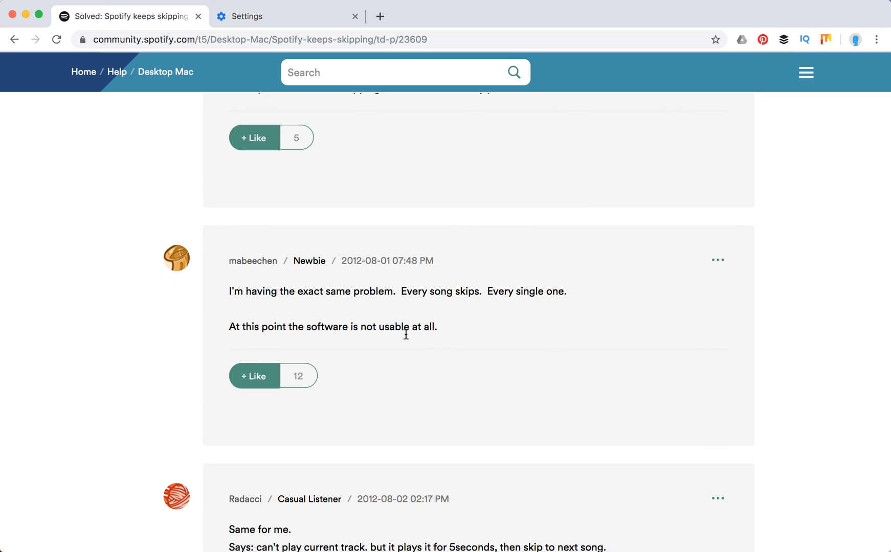
pyautogui.scroll(-3)
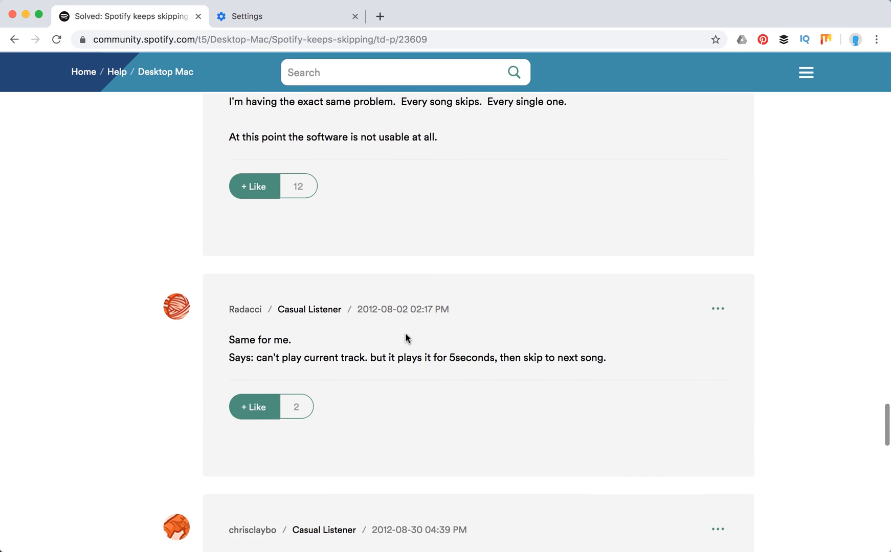
pyautogui.scroll(-3)
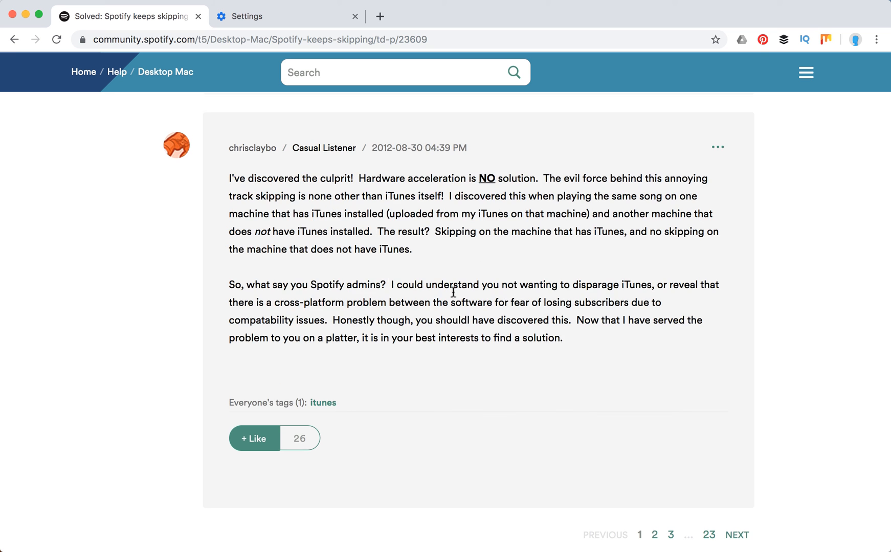
pyautogui.scroll(-3)
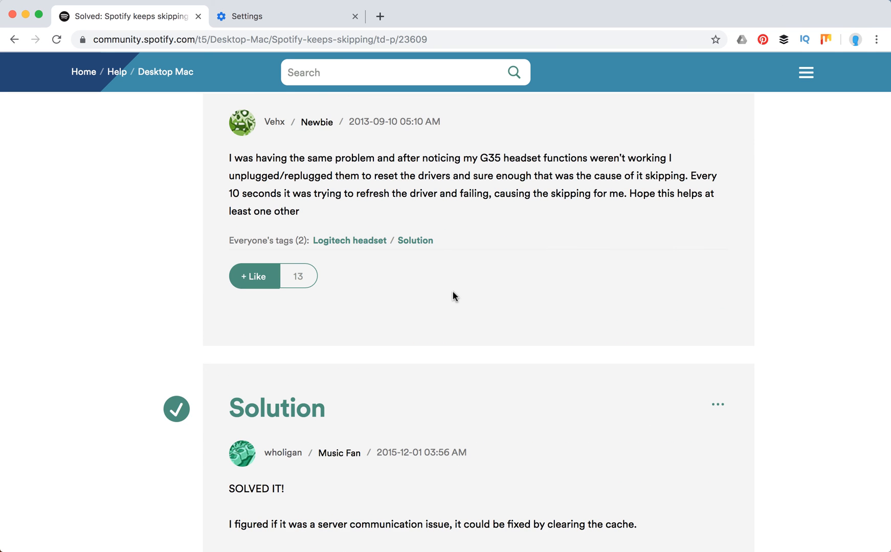
# Return toward the thread title and the original 'Spotify keeps skipping' post.
pyautogui.scroll(3)
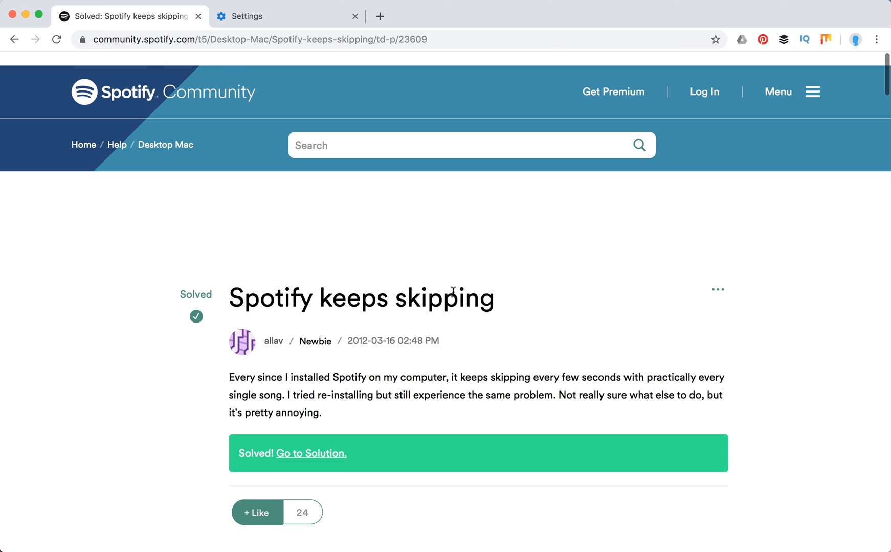
pyautogui.scroll(-3)
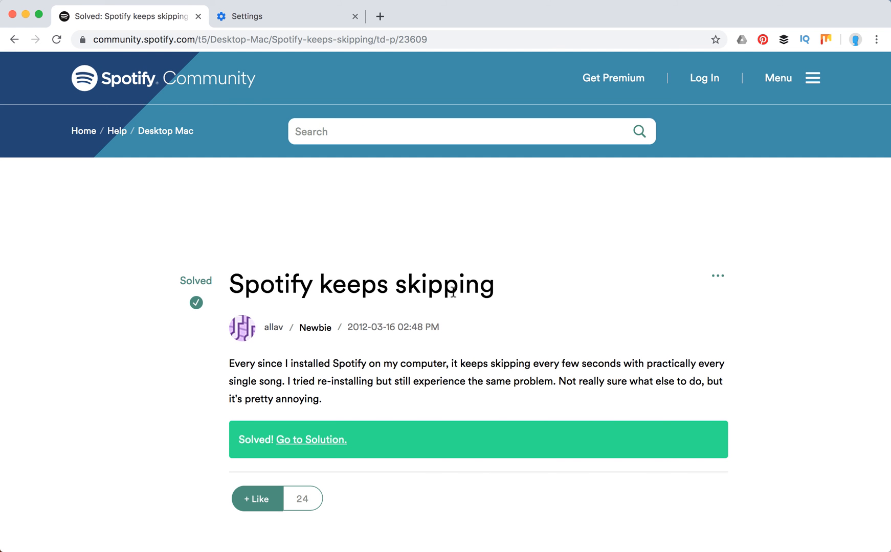